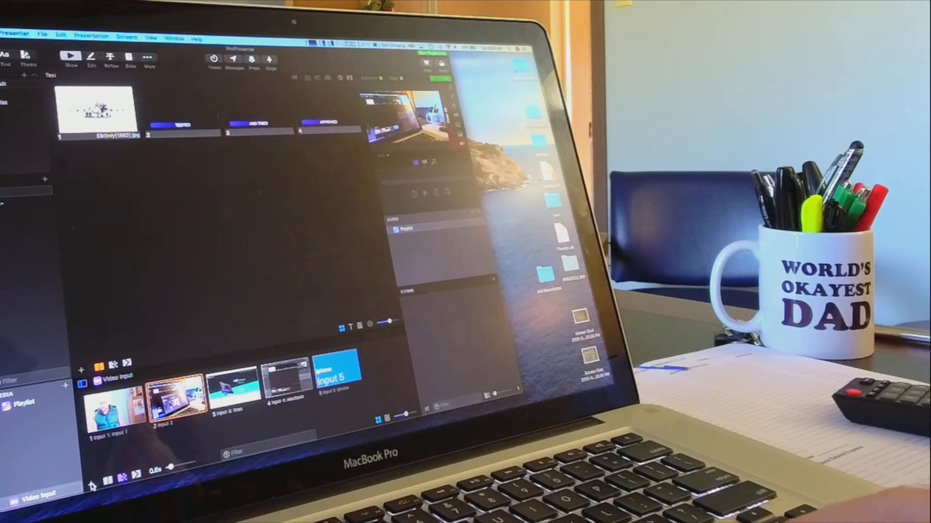
Add a sixth video input, Input 6, via Video Input Configuration.
left_click(35, 495)
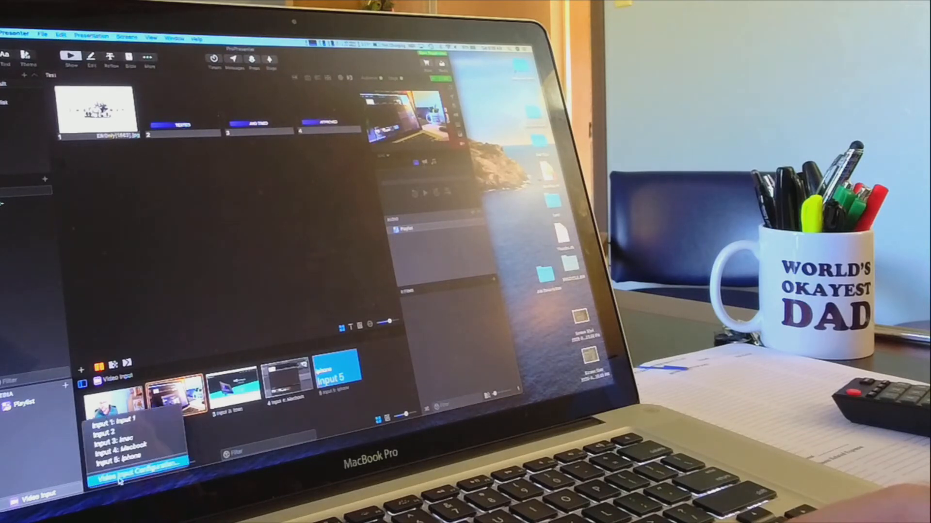
left_click(135, 473)
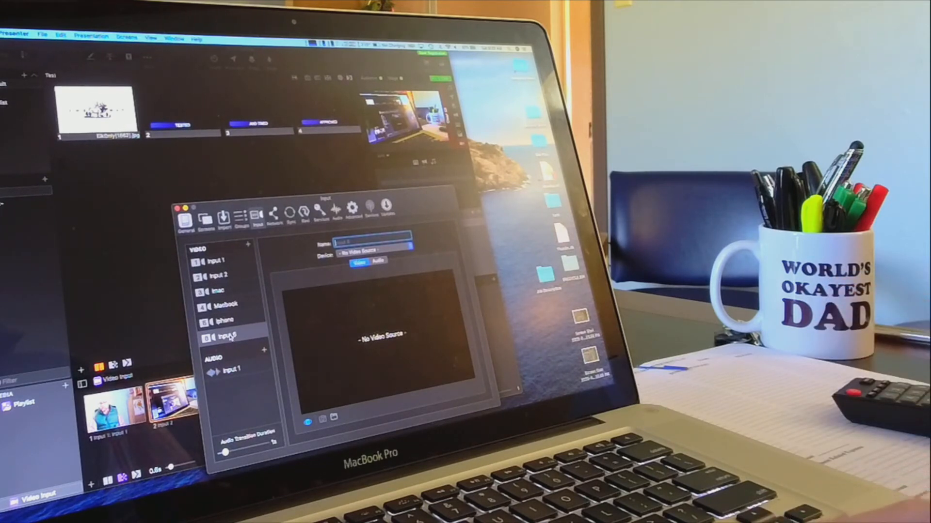
Set Input 6's device to the iPad NDI Scan Converter source.
left_click(364, 250)
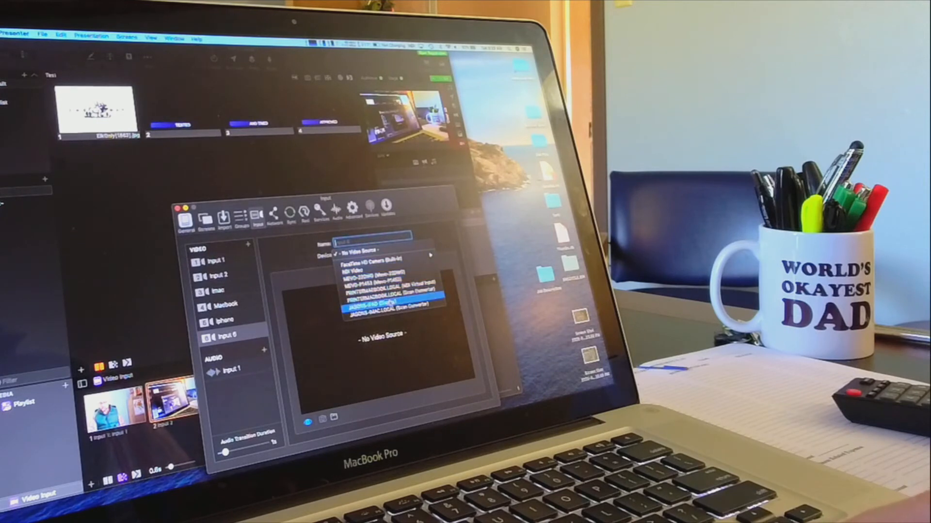
left_click(379, 305)
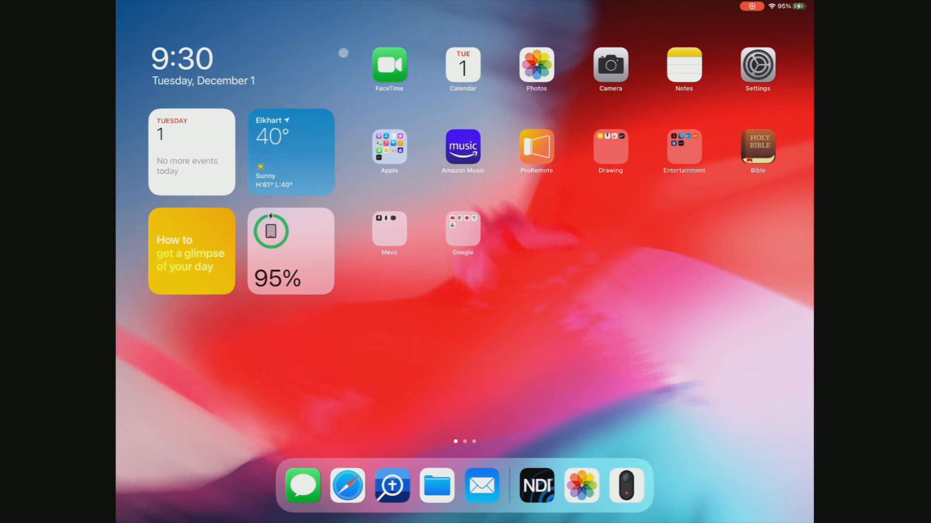
mouse_move(314, 34)
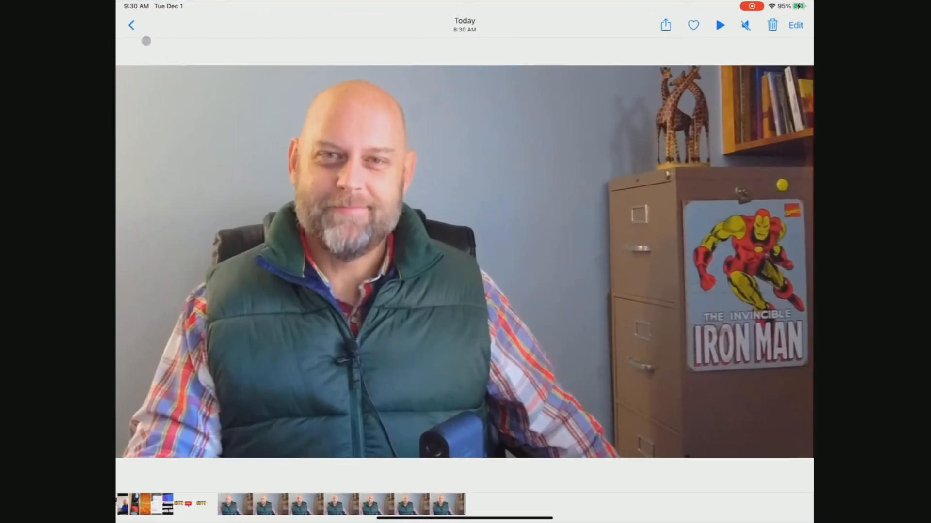
Go back to the Recents album on the iPad and scroll through the photo library.
left_click(130, 26)
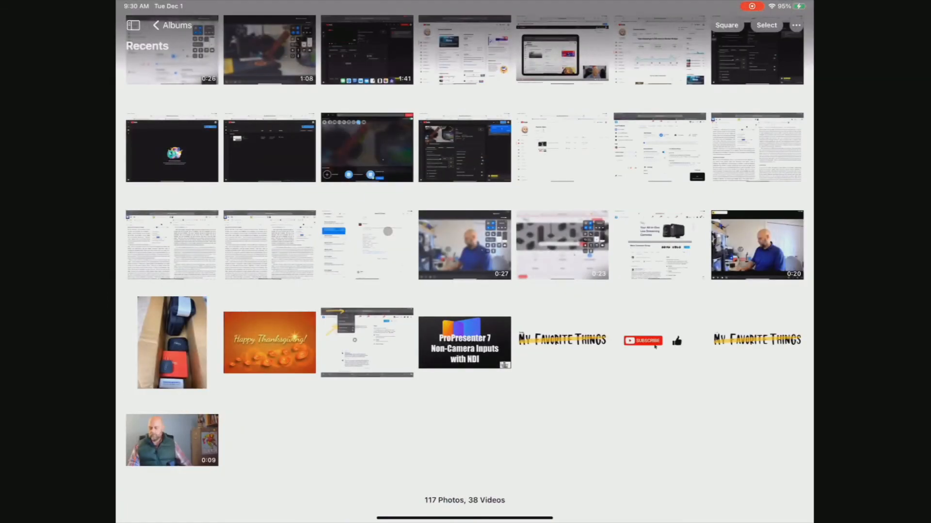
scroll("down", 3)
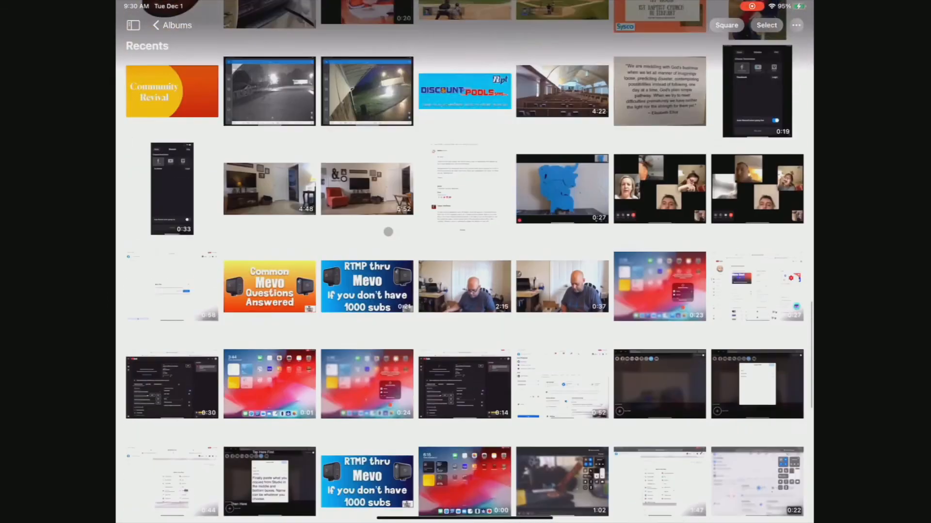
scroll("down", 3)
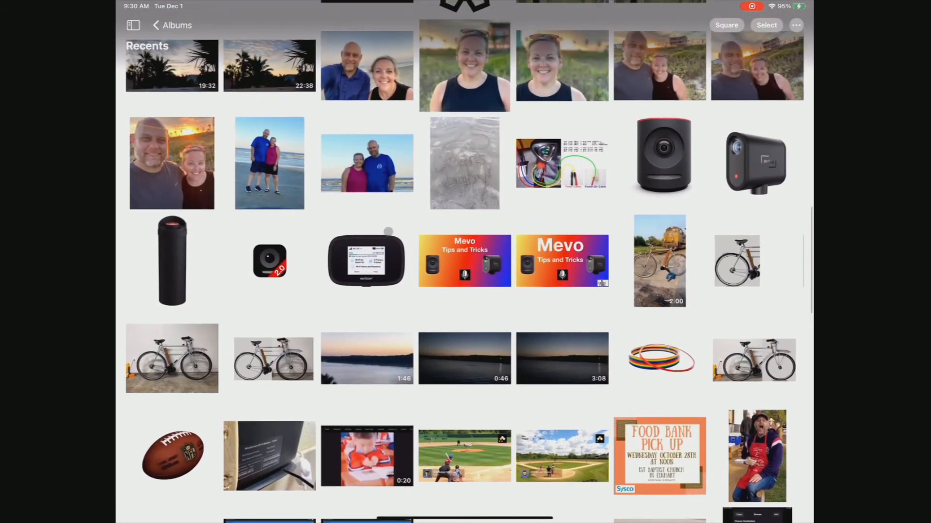
scroll("down", 3)
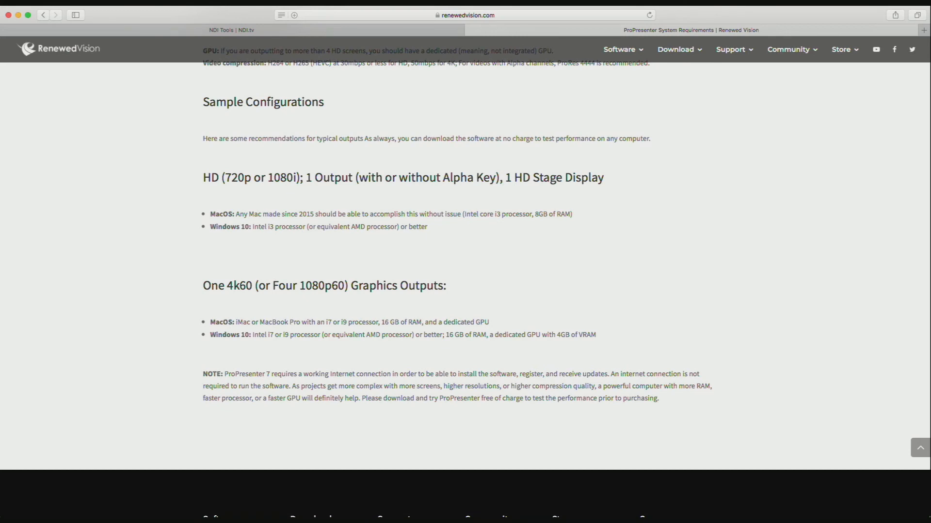
Scroll the ProPresenter site to the Get ProPresenter section with Free, HoW, Business and Rental options.
scroll("up", 3)
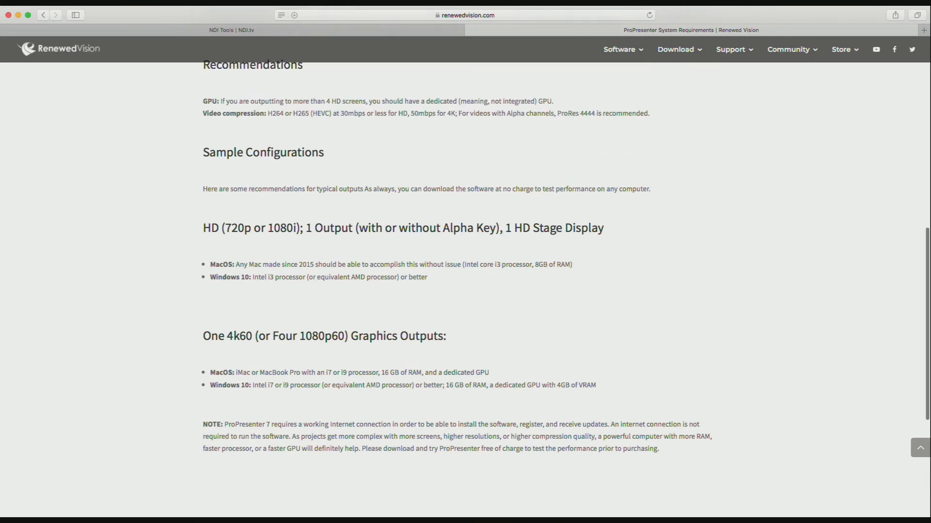
scroll("up", 3)
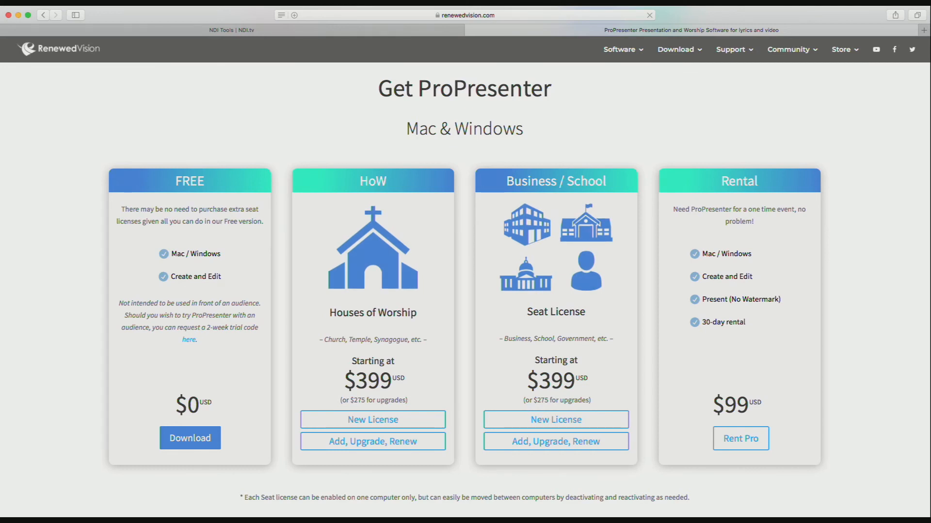
scroll("down", 3)
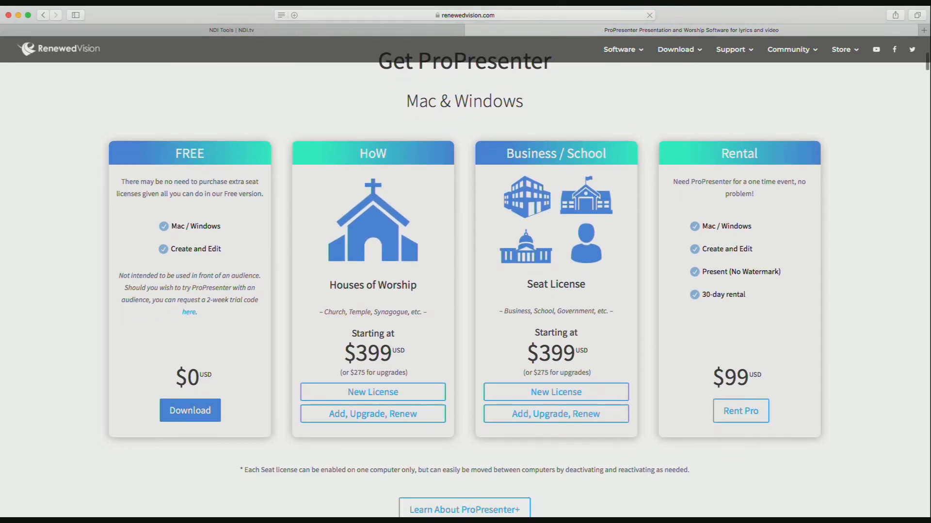